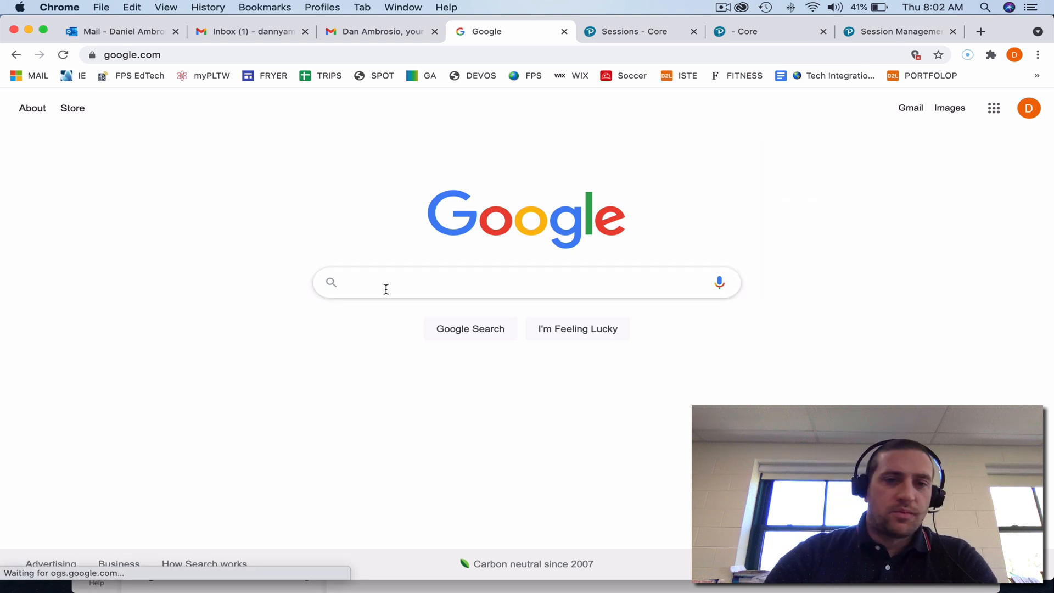
Step: Search Google for 'pearson access next' using the suggested query
type("pearson ac")
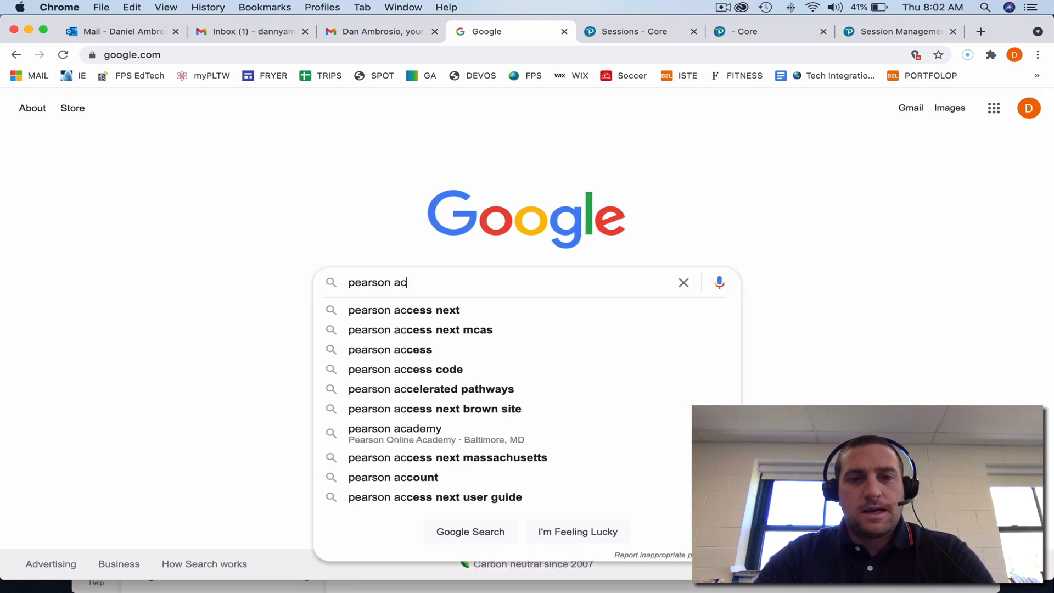
left_click(403, 309)
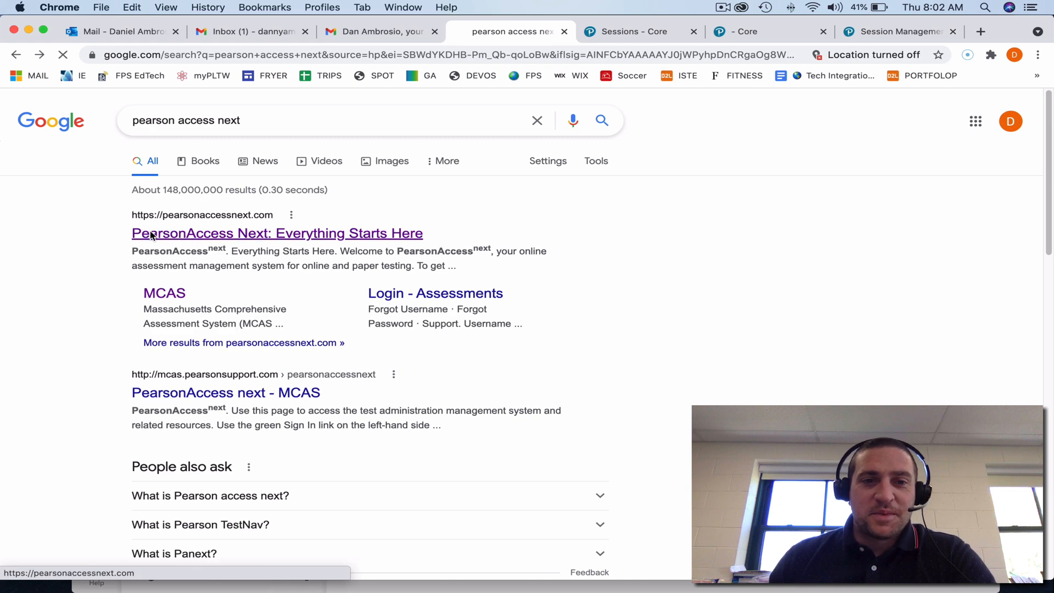
Step: Open the PearsonAccess Next result, choose Massachusetts, and scroll to Related Links
left_click(277, 233)
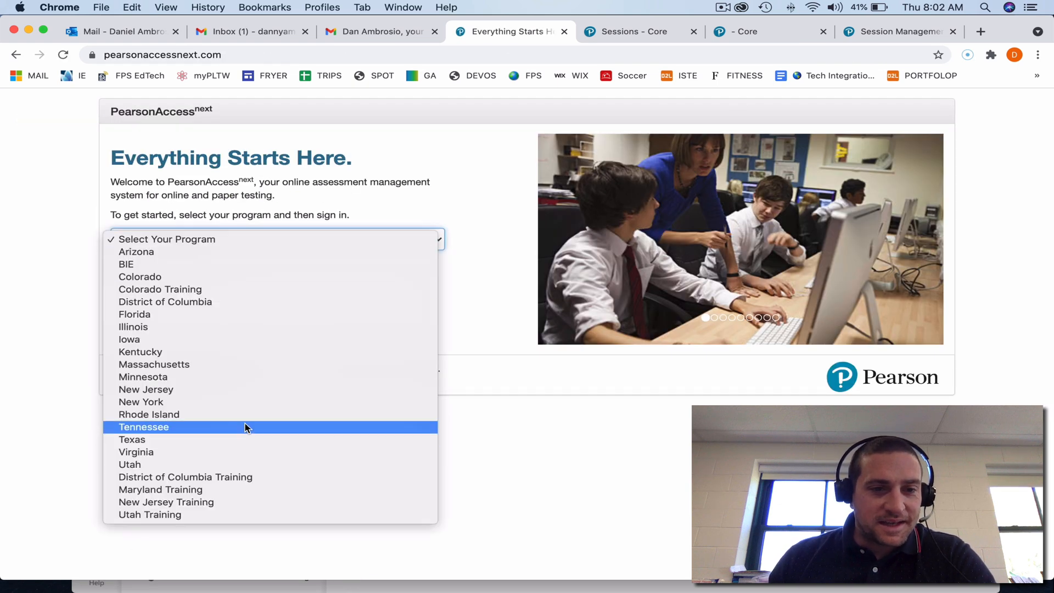
left_click(153, 364)
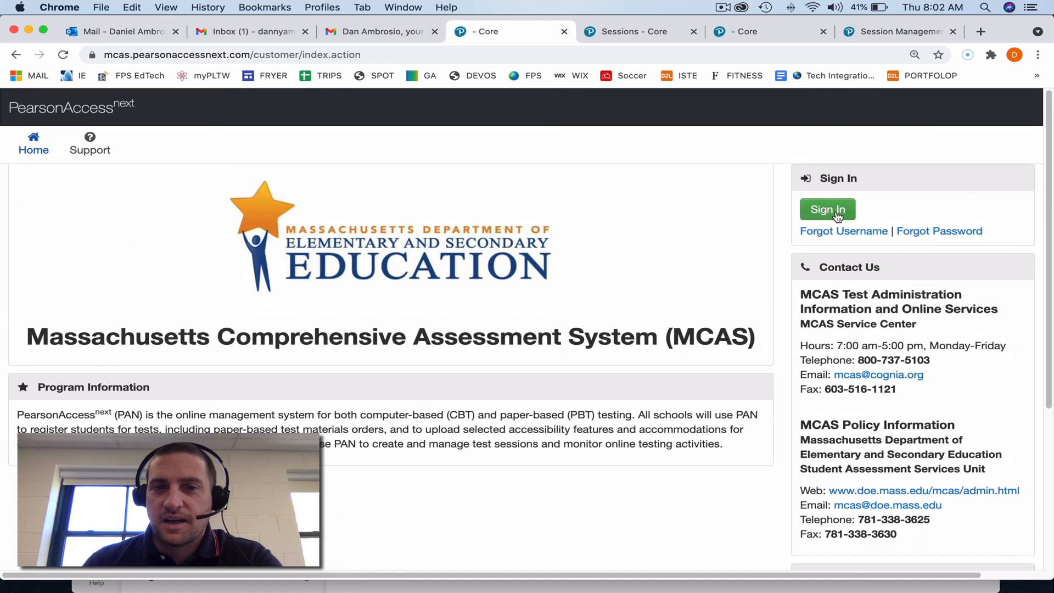
scroll("down", 3)
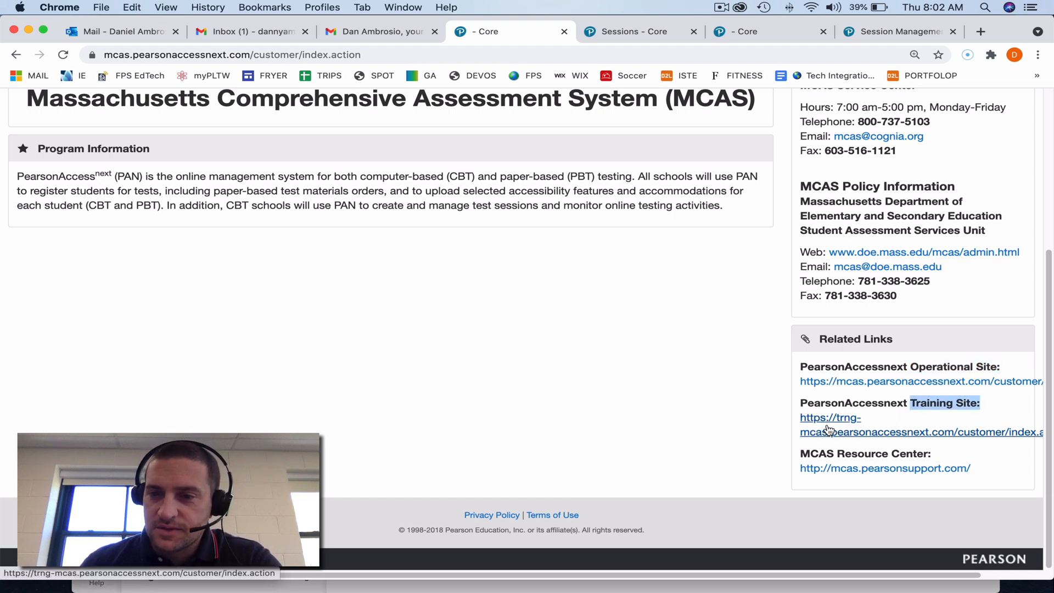
mouse_move(837, 381)
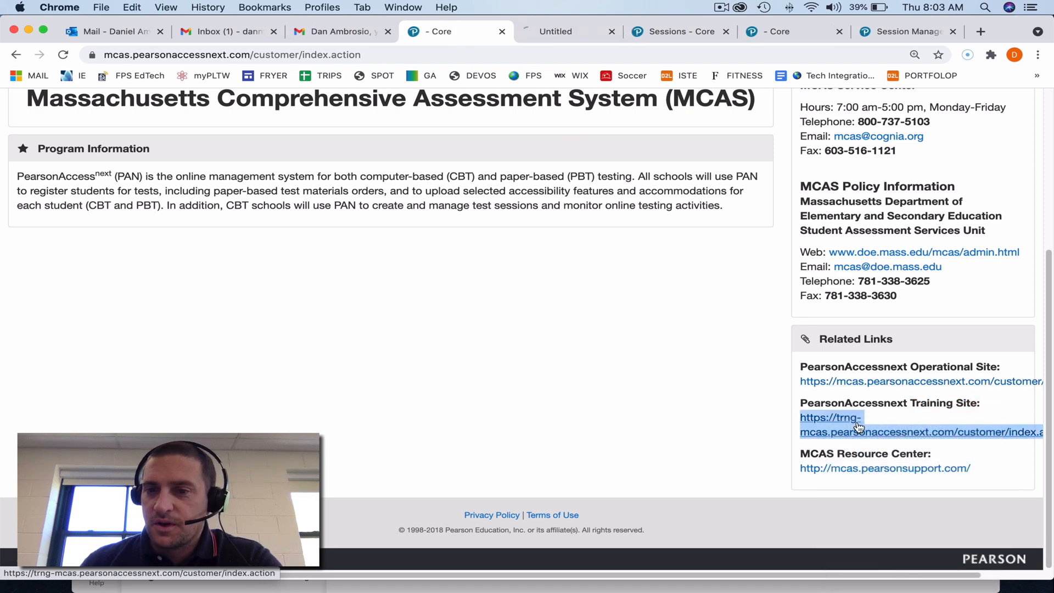
Step: Open the Operational Site sign-in in a new tab and log in, returning to the training site
left_click(839, 418)
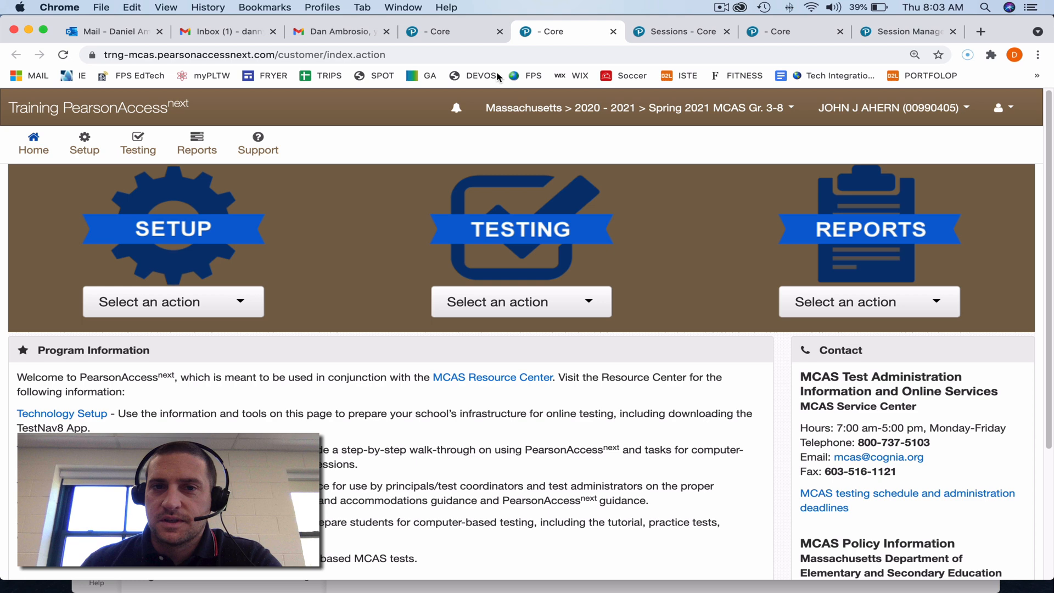
right_click(941, 381)
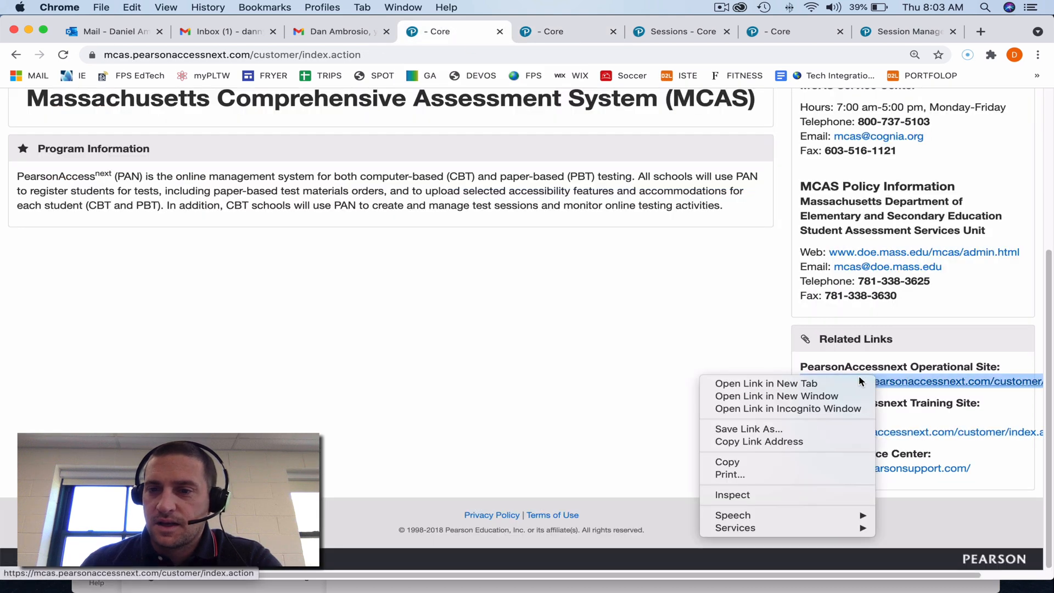
left_click(765, 384)
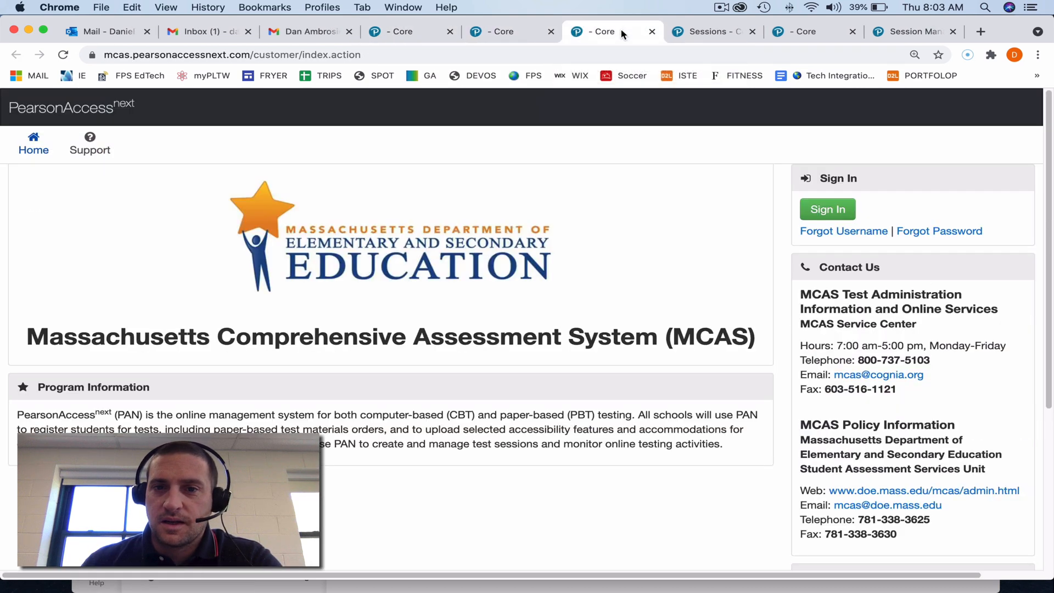
left_click(827, 210)
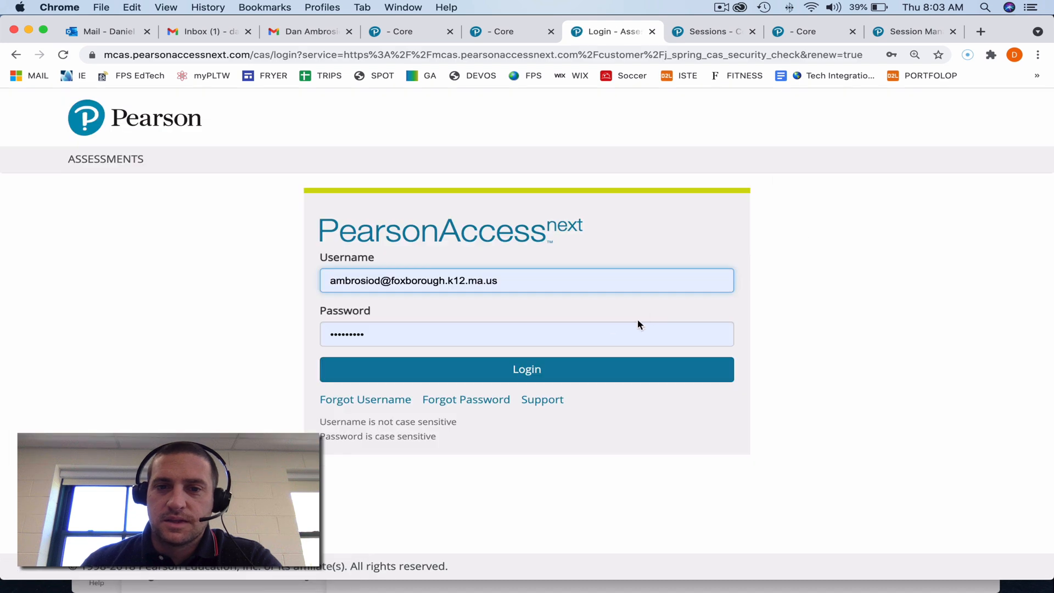
left_click(527, 369)
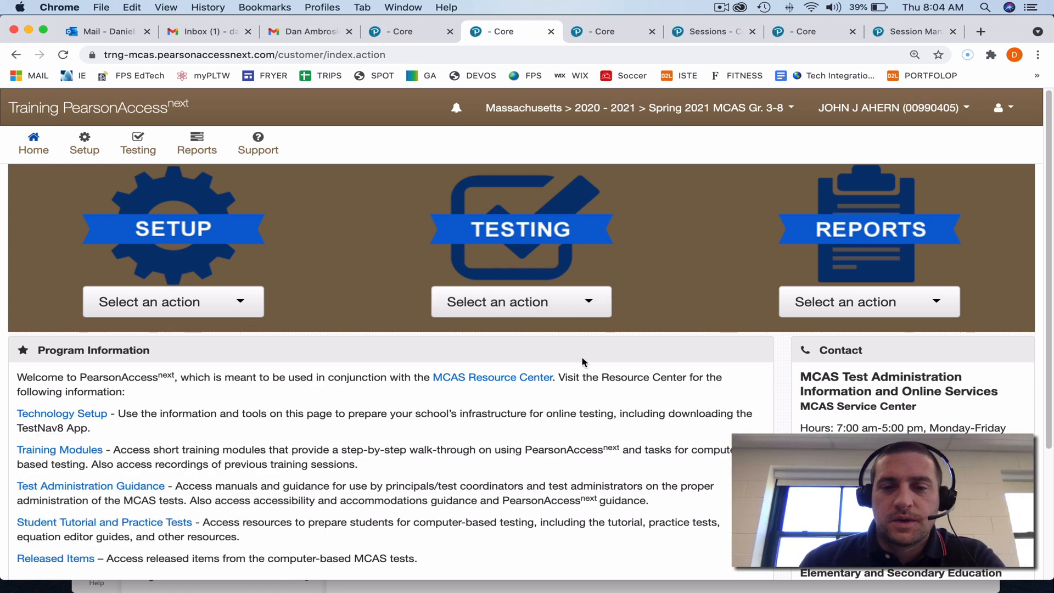
Step: Go to Testing > Students in Sessions and remove LAI-ELA06 from the Session List
left_click(520, 302)
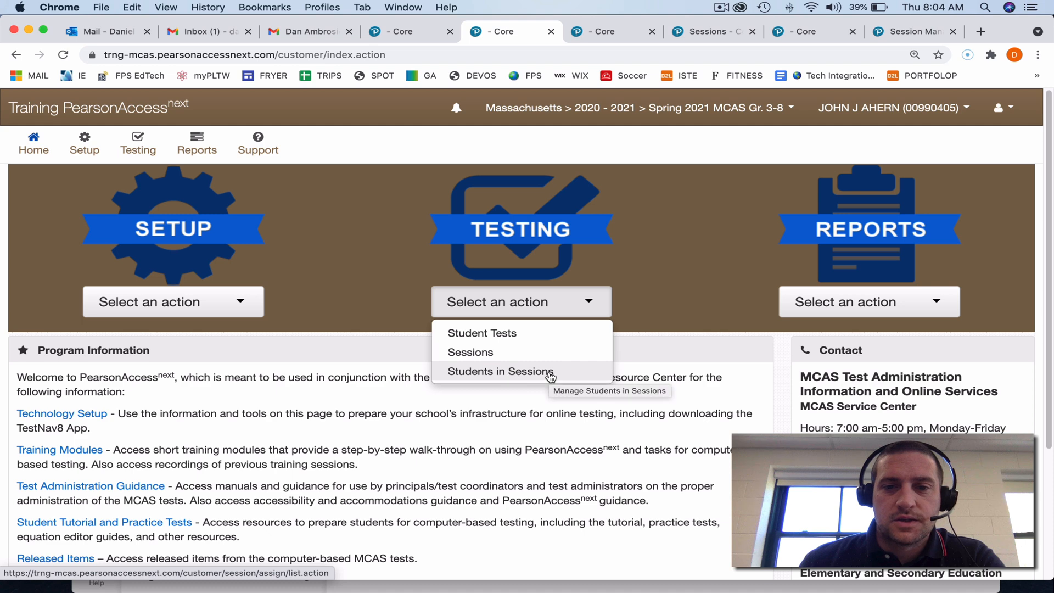
left_click(500, 372)
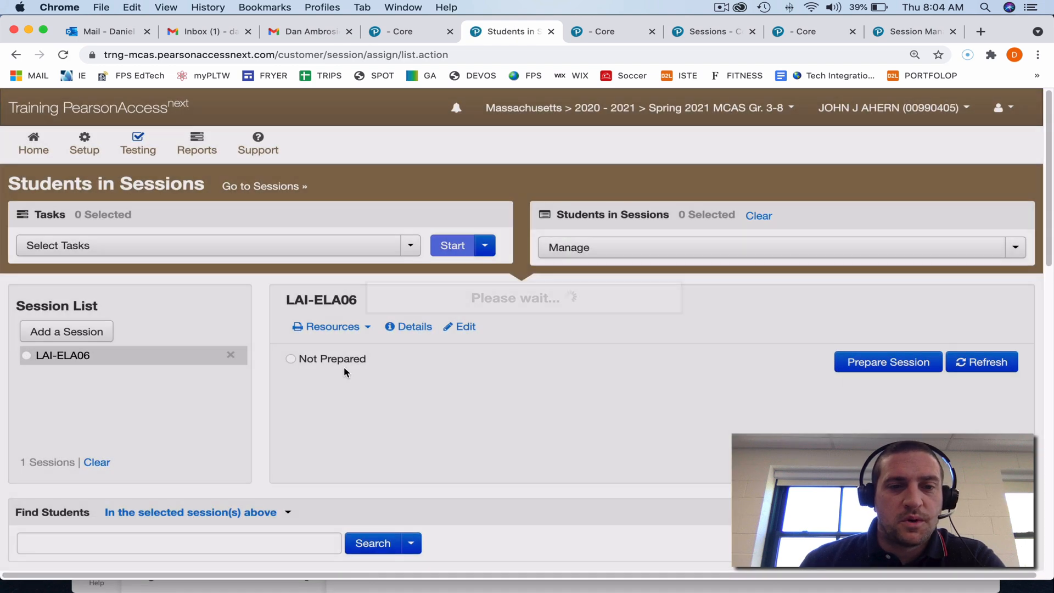
left_click(96, 462)
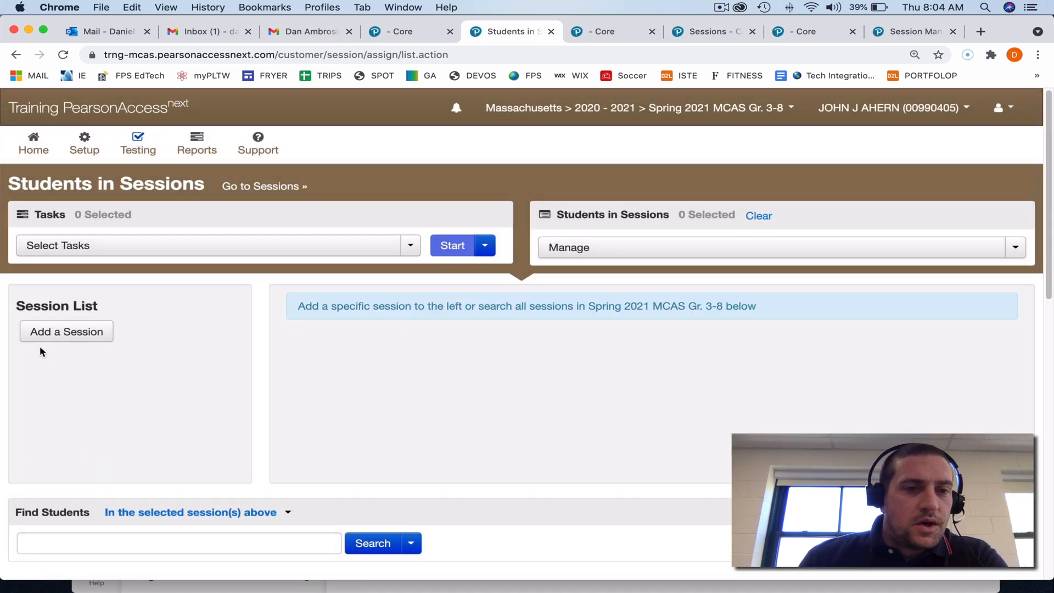
mouse_move(66, 332)
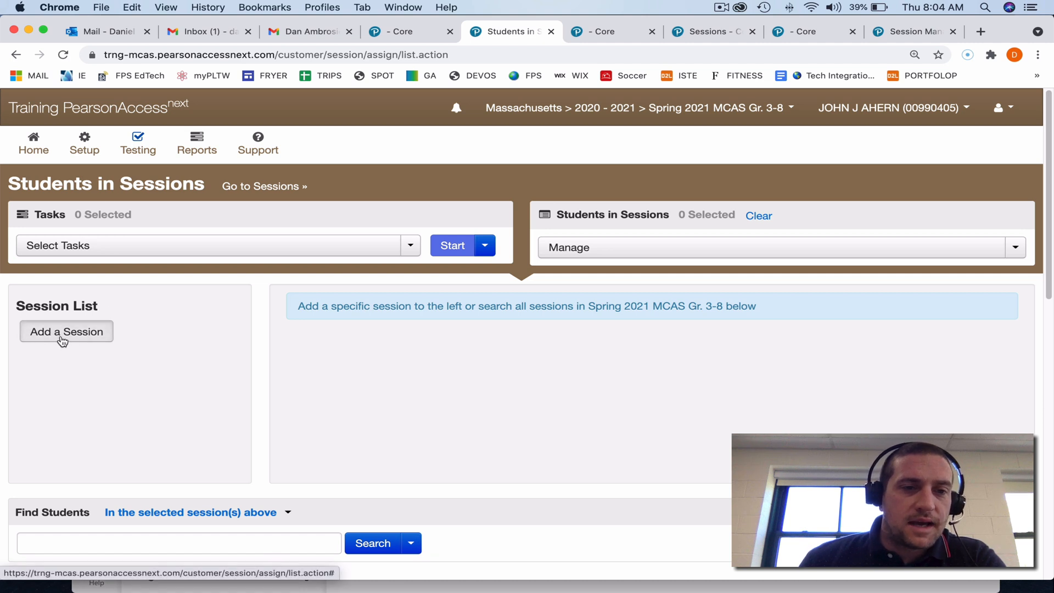
Step: Search sessions for 'lai', select LAI-ELA06, and add it to the Session List
left_click(66, 332)
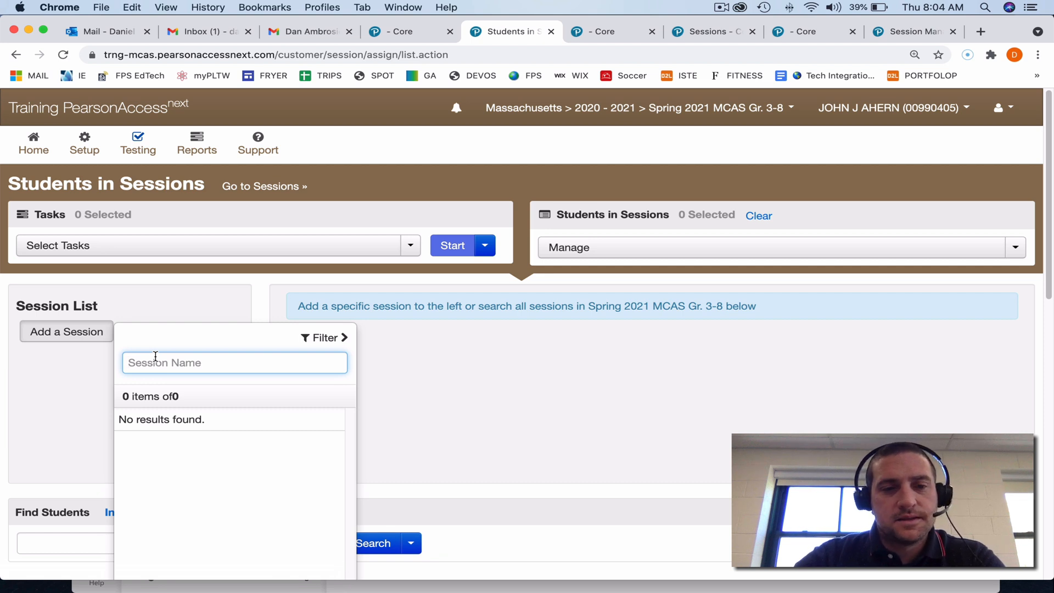
type("lai")
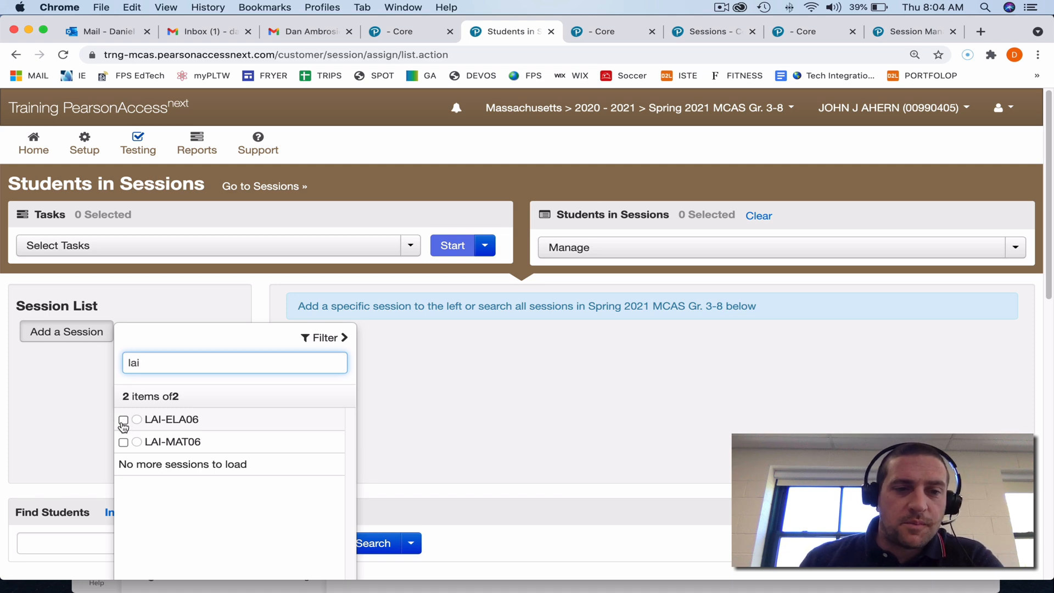
left_click(124, 419)
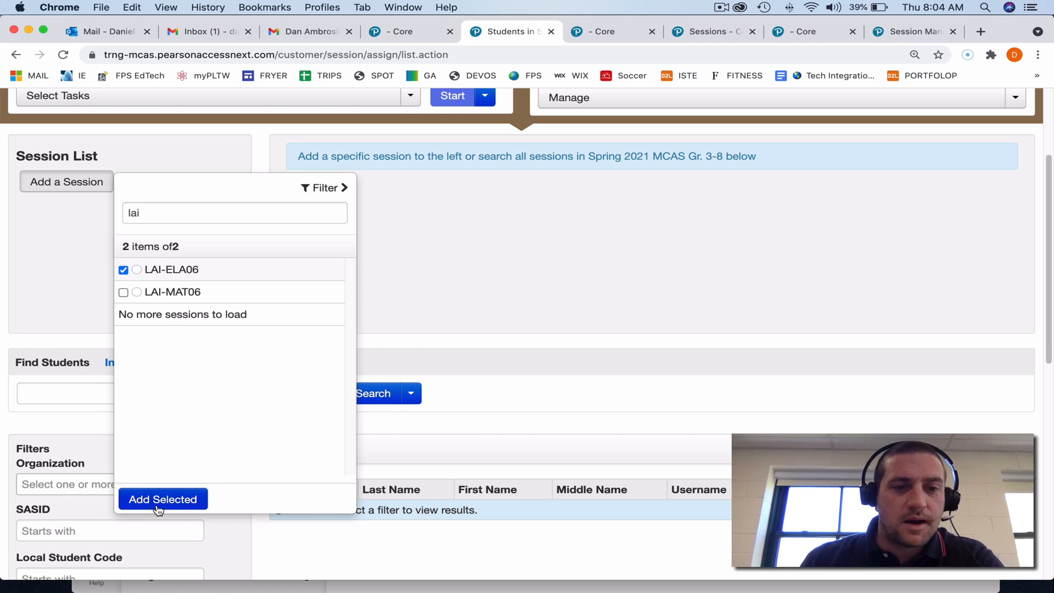
left_click(162, 499)
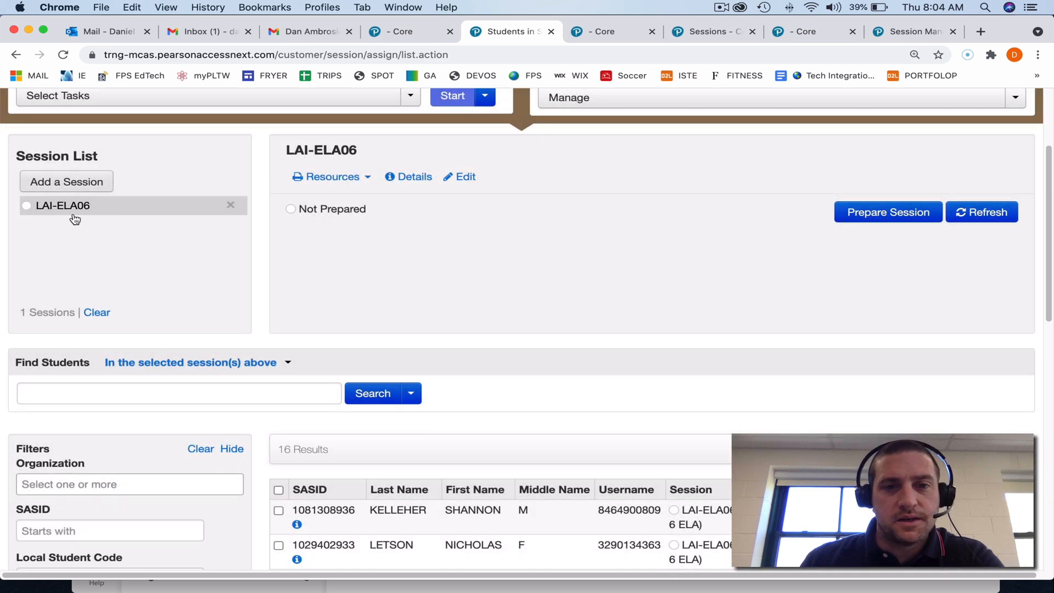
Step: Prepare the LAI-ELA06 session, then start it once Ready
left_click(887, 212)
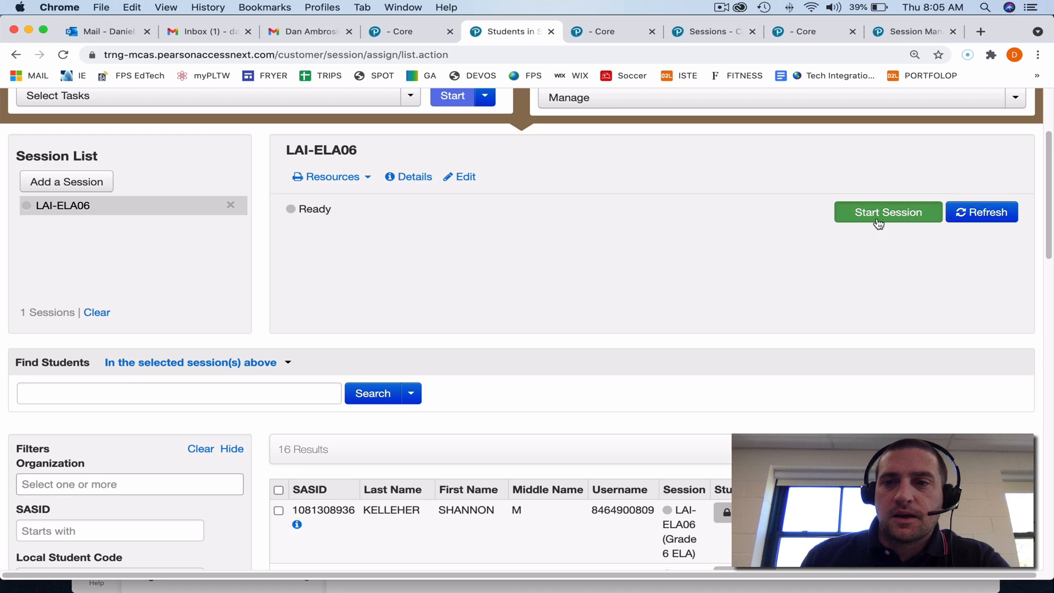
left_click(887, 212)
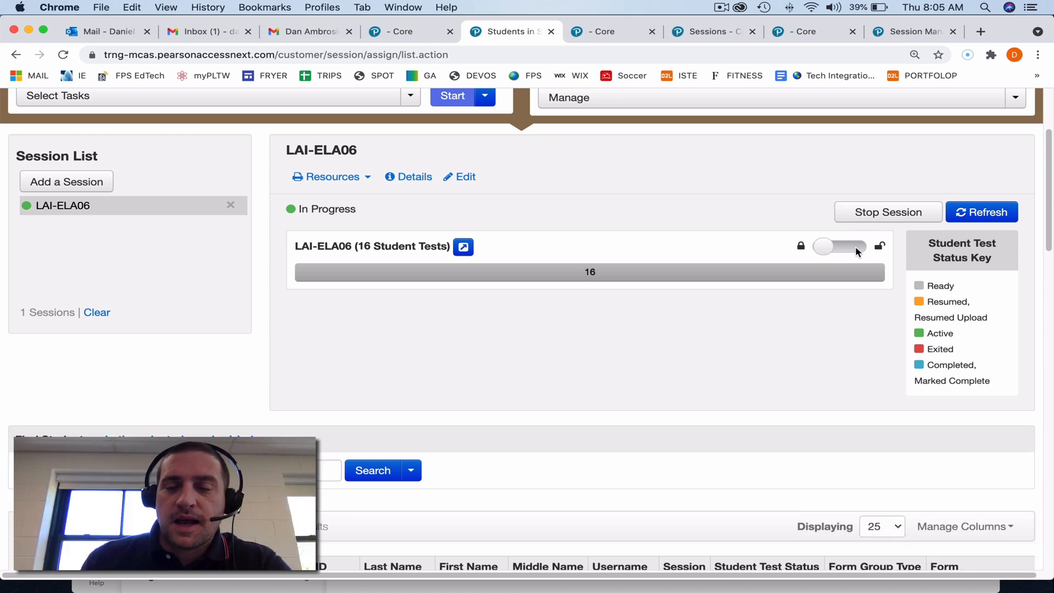
Step: Unlock LAI-ELA06 student tests, refresh statuses, and view the first student's test status options
left_click(839, 246)
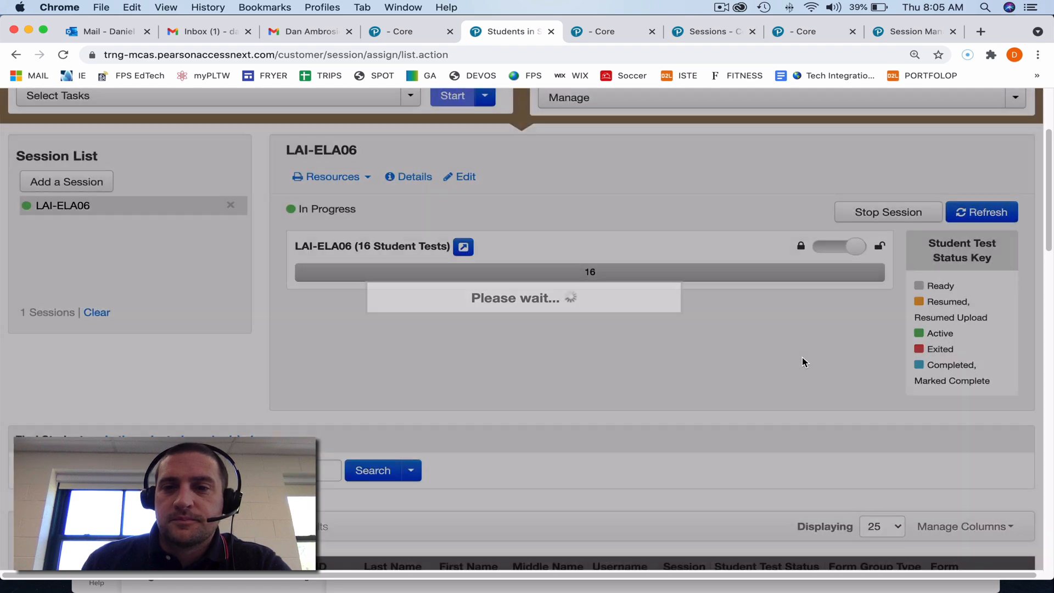
left_click(981, 212)
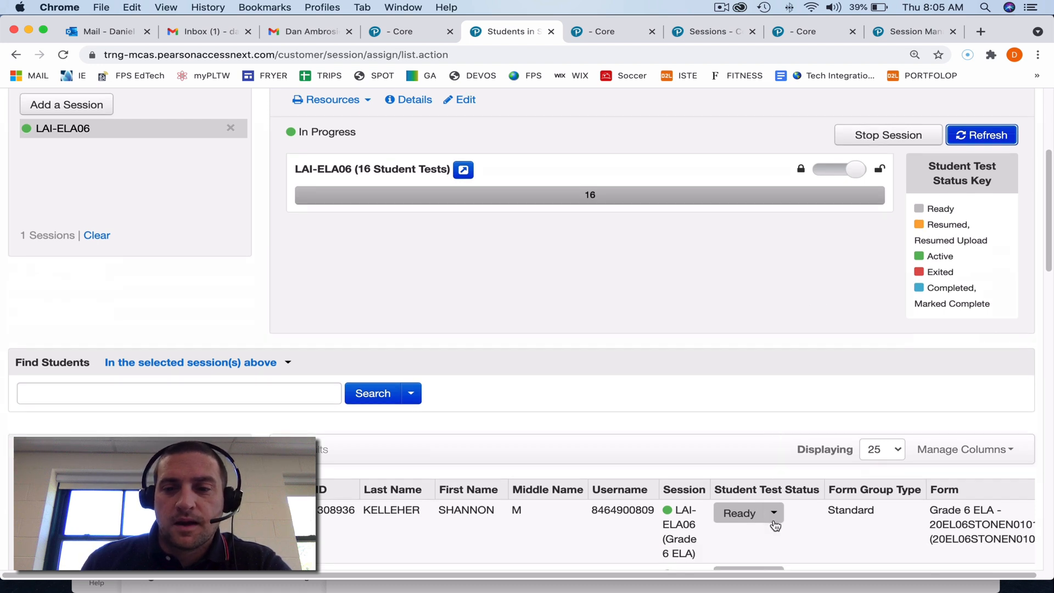
left_click(772, 513)
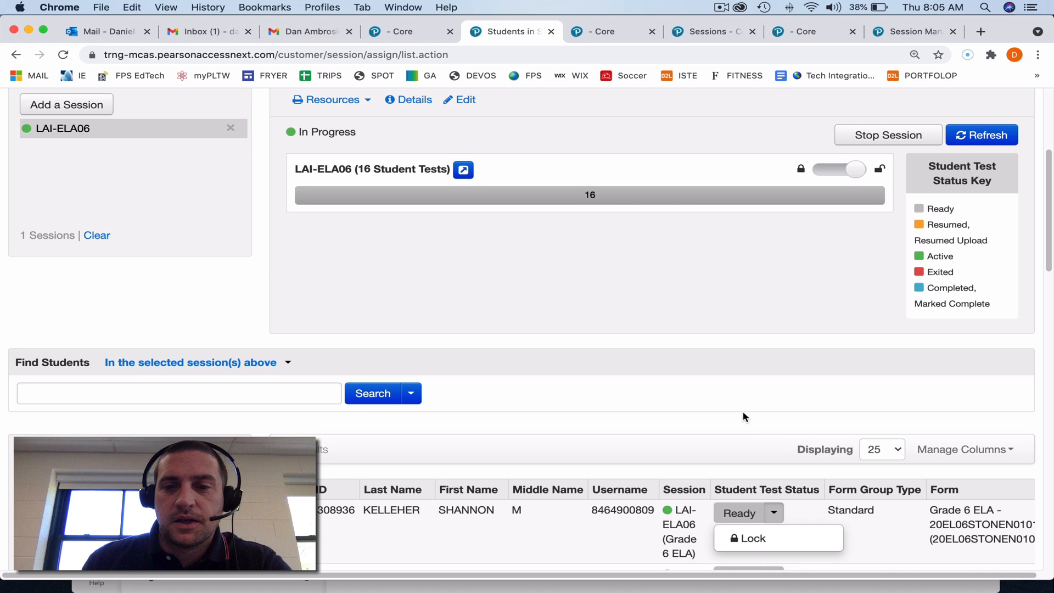